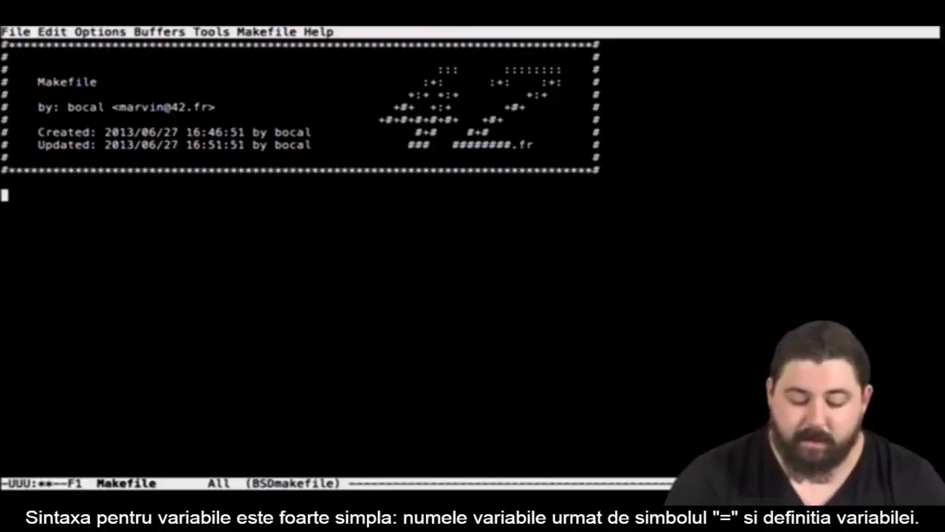
# - Define TEXT = "42 is for the braves" below the header comment and start a new line
pyautogui.write('TE')
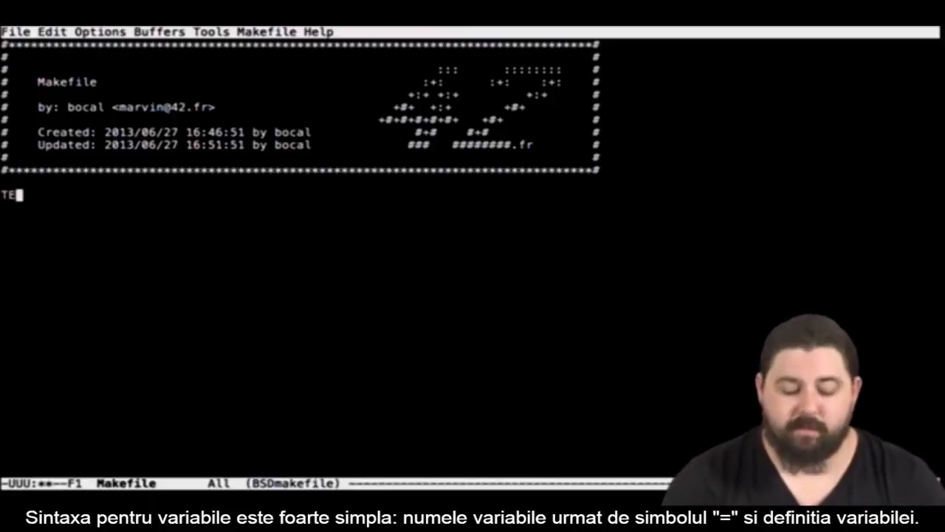
pyautogui.write('XT =')
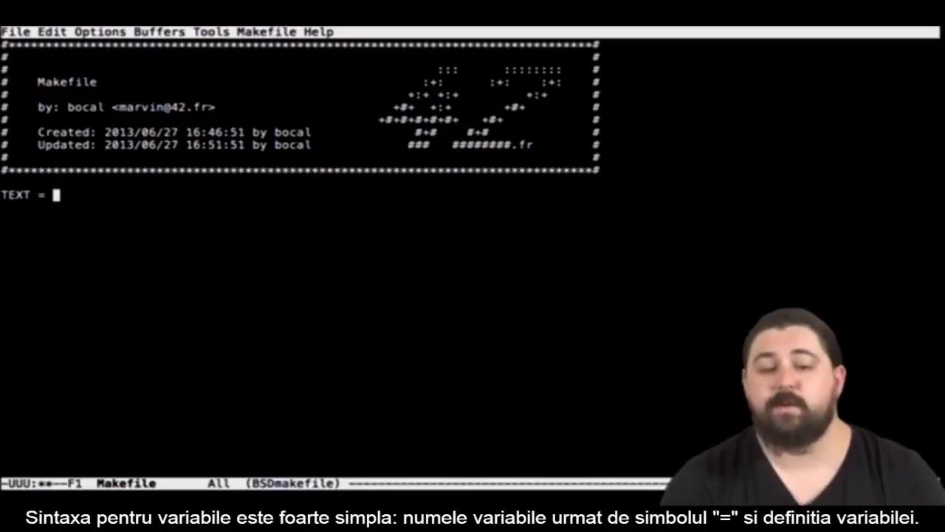
pyautogui.write('"')
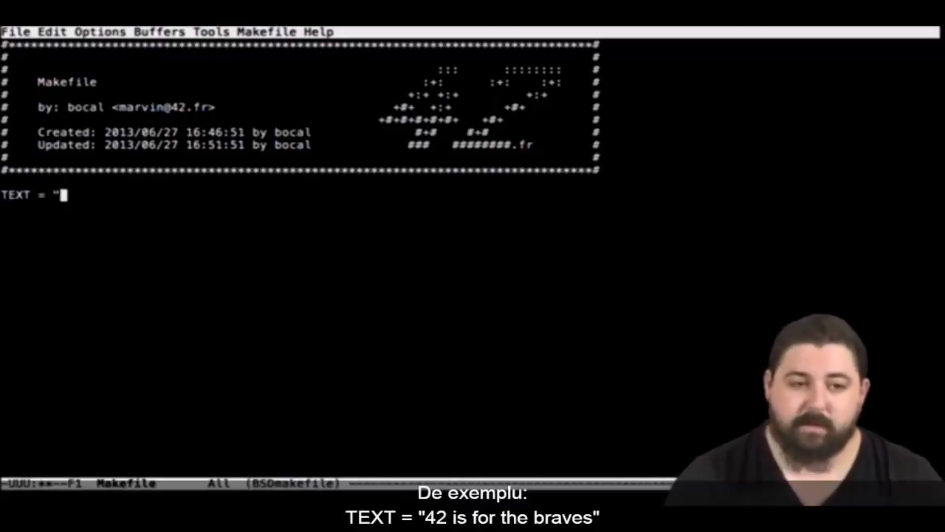
pyautogui.write('42')
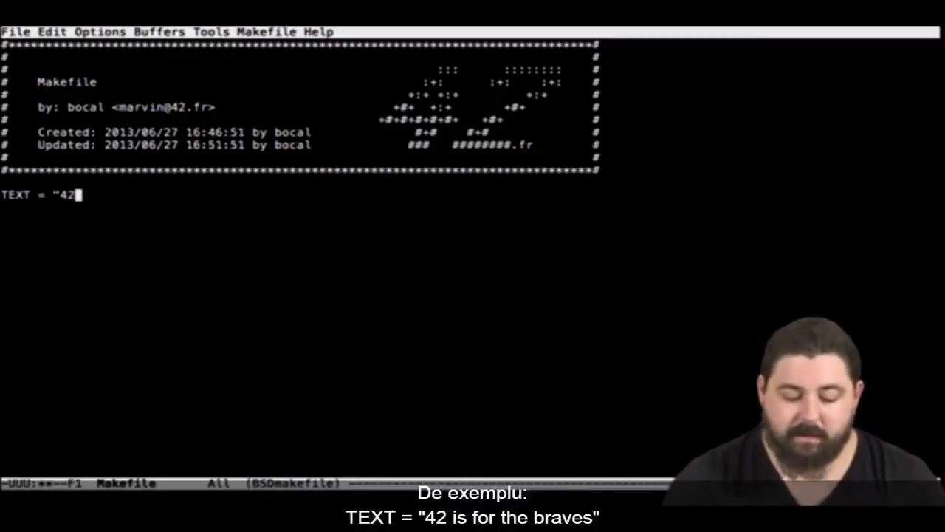
pyautogui.write('" is f"')
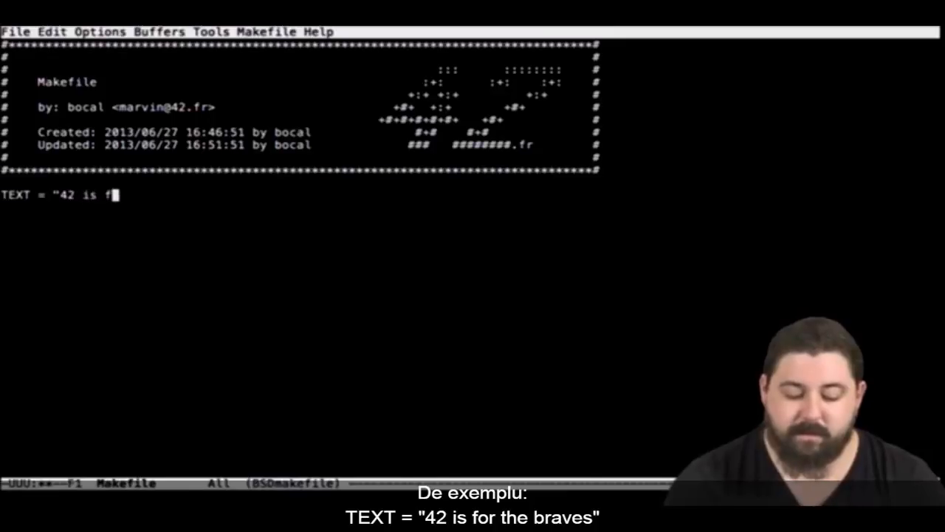
pyautogui.write('or th')
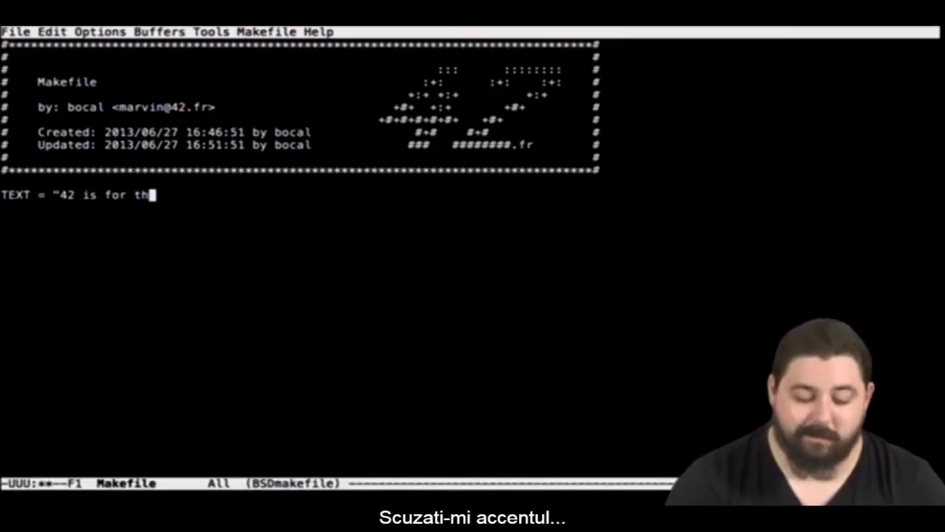
pyautogui.write('e braves')
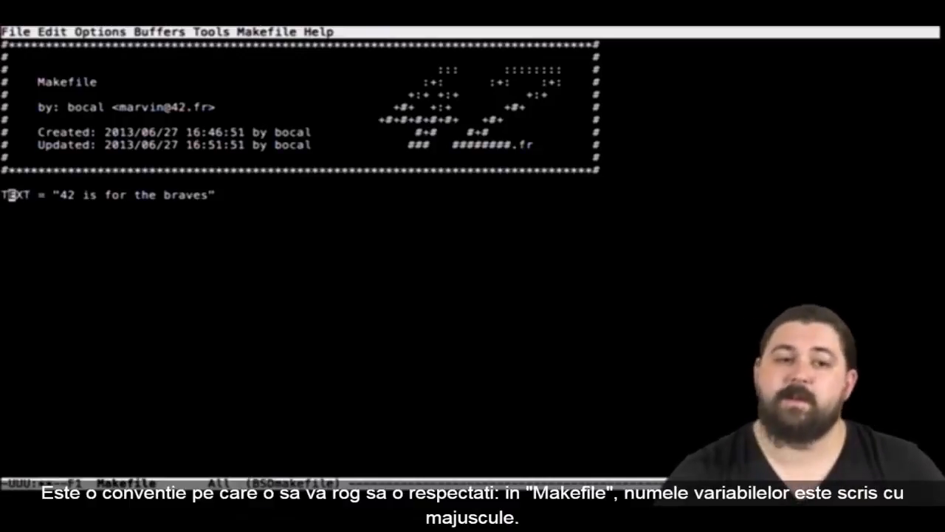
pyautogui.press('Return')
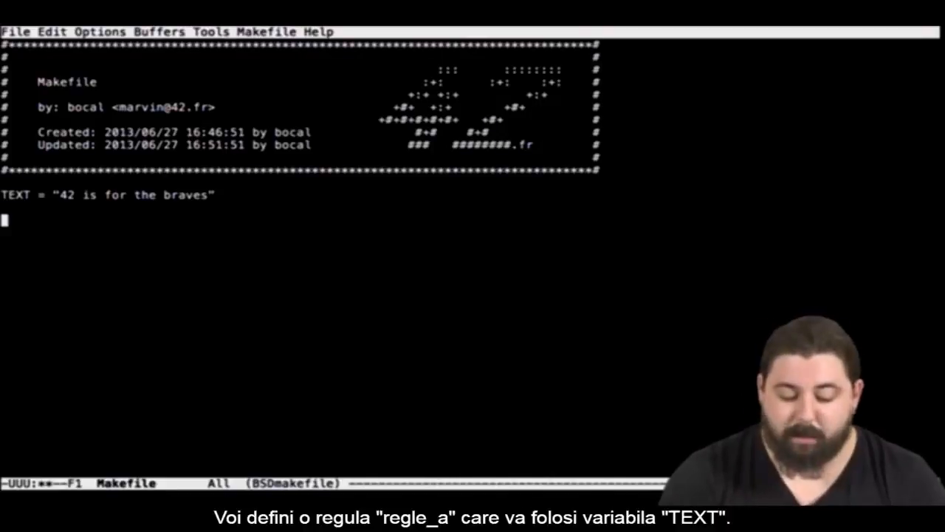
# - Add rule regle_a with the command echo $(TEXT), then suspend Emacs to the shell
pyautogui.write('regl')
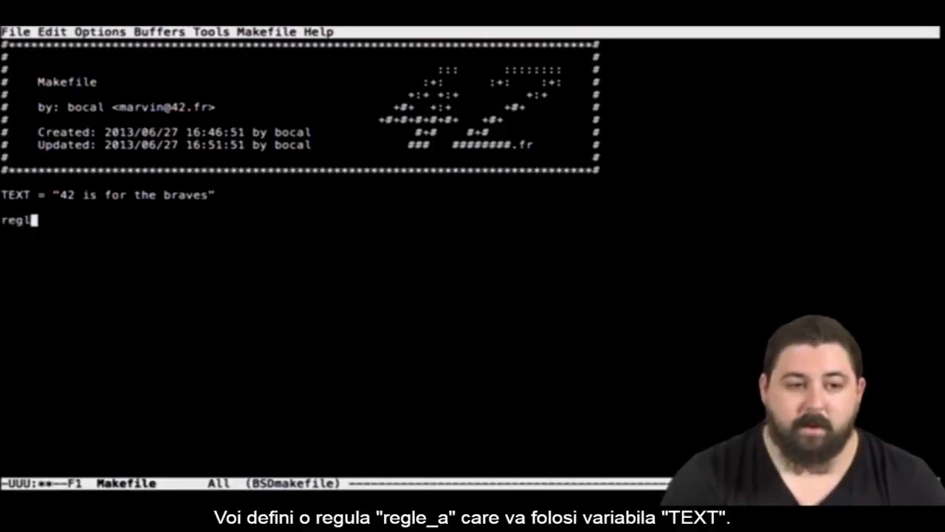
pyautogui.write('e_a:')
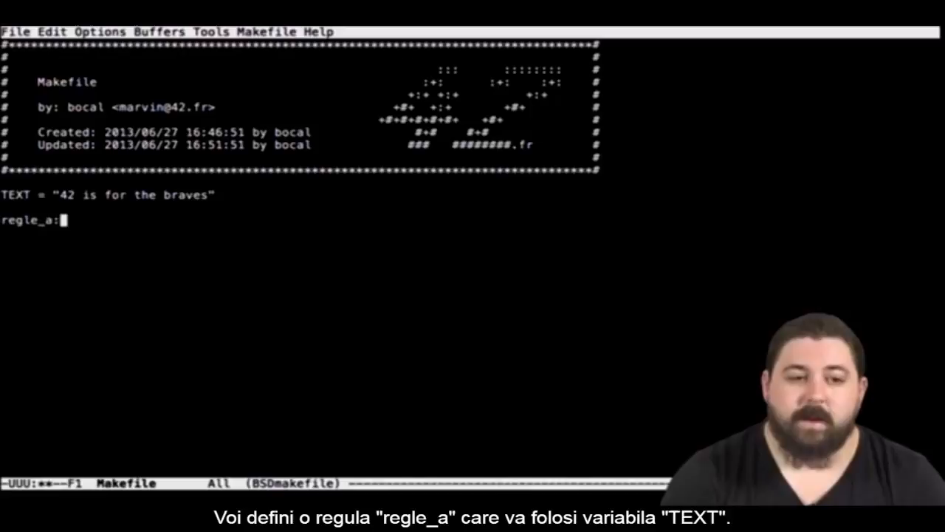
pyautogui.press('Return')
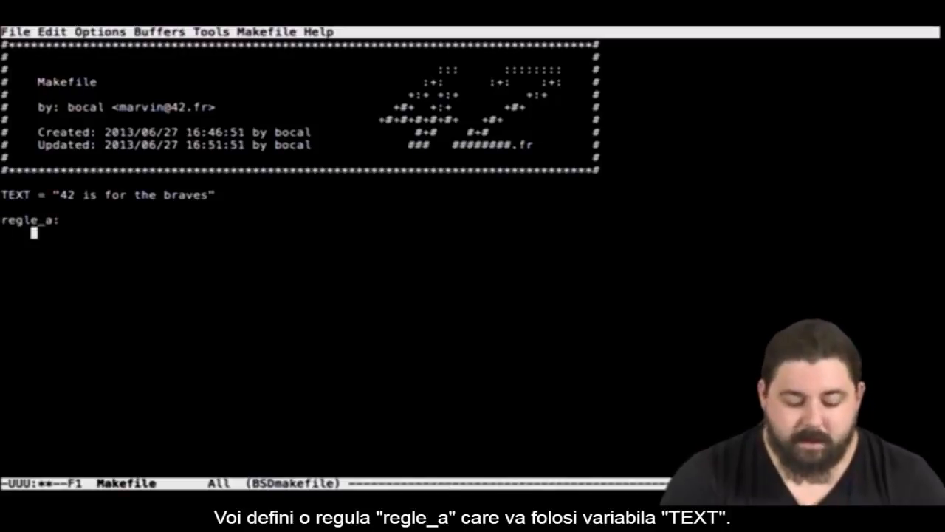
pyautogui.write('echo')
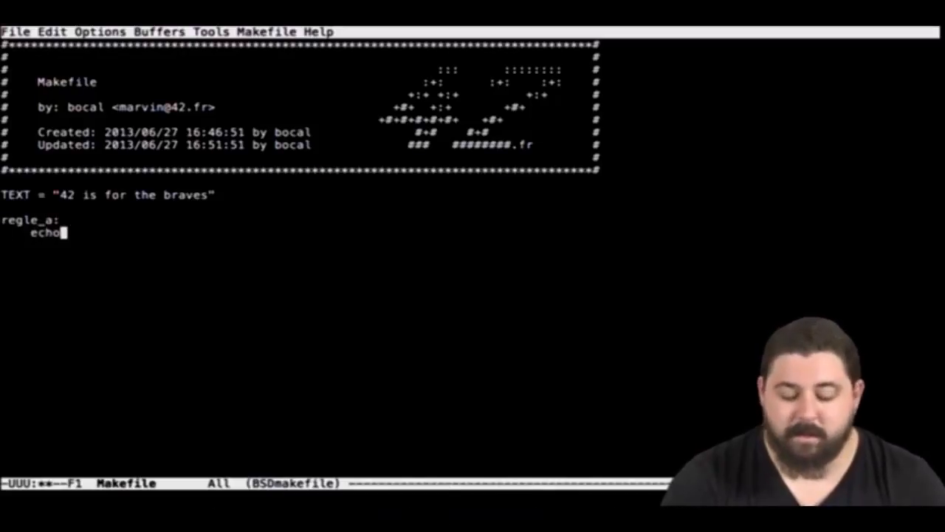
pyautogui.write('" "')
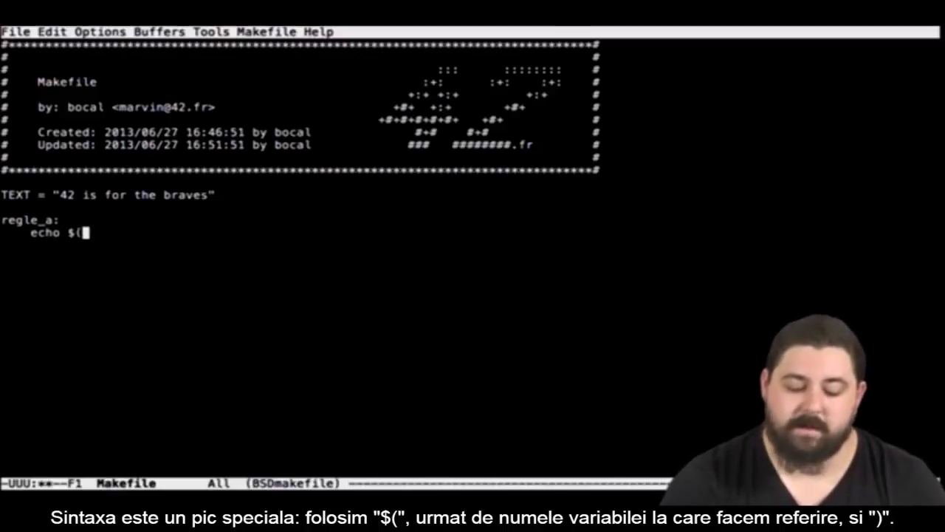
pyautogui.write('TEXT')
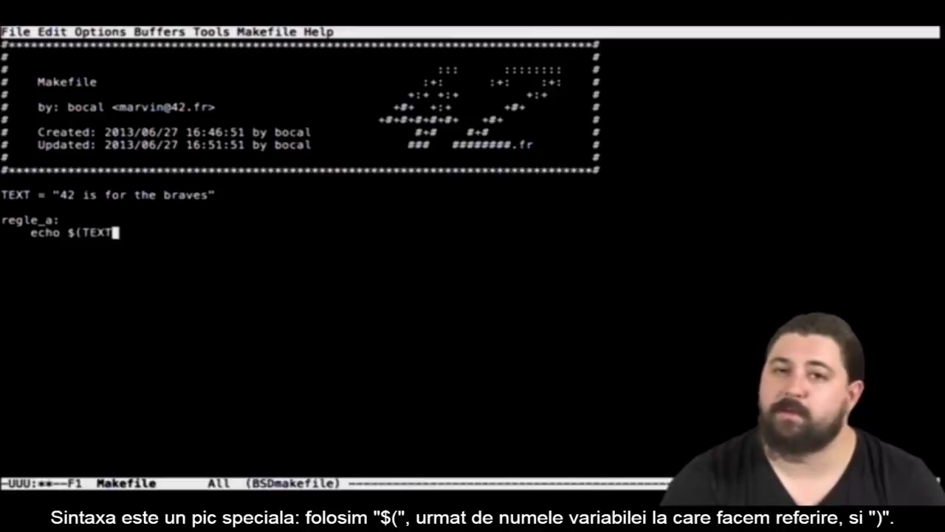
pyautogui.write(')')
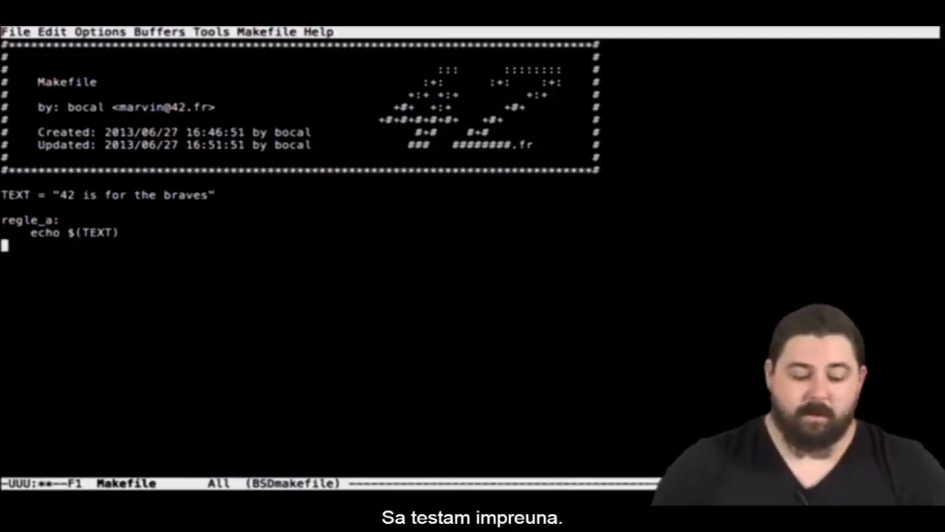
pyautogui.press('ctrl+z')
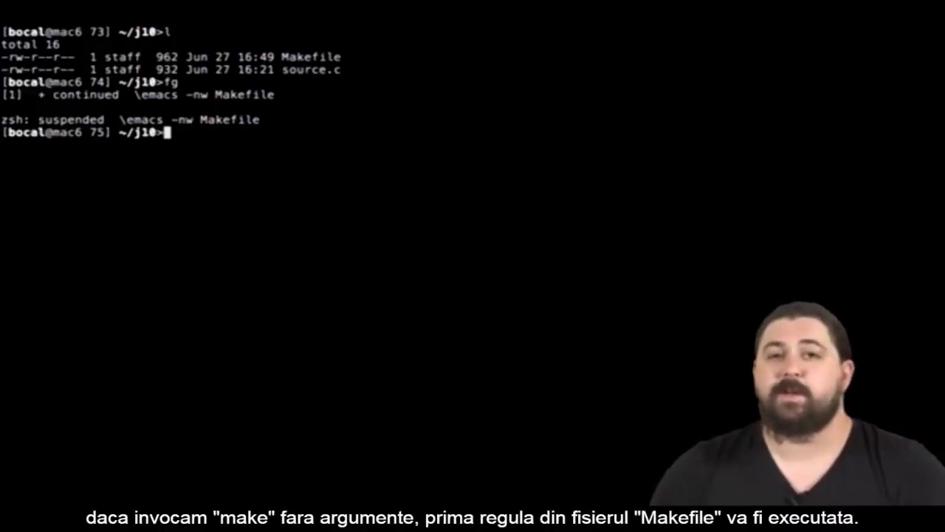
# - Run make at the zsh prompt, printing "42 is for the braves"
pyautogui.write('make')
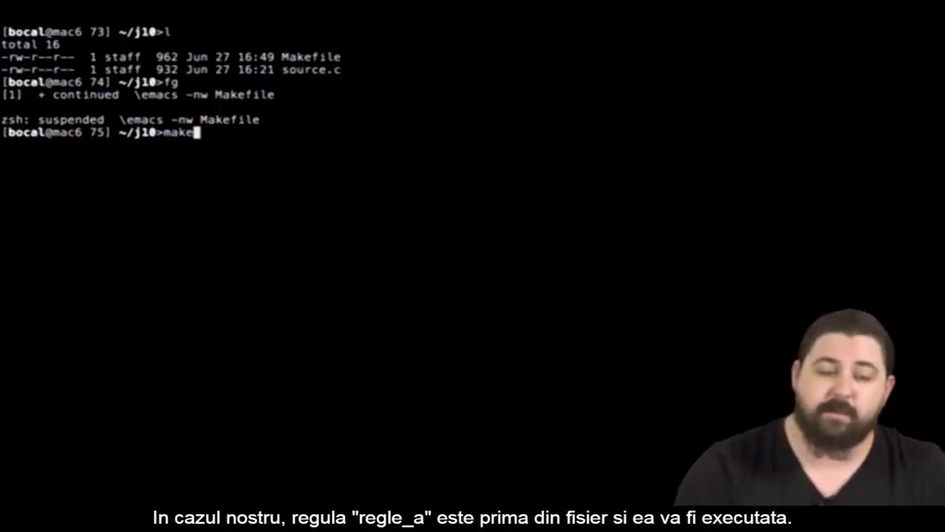
pyautogui.press('Return')
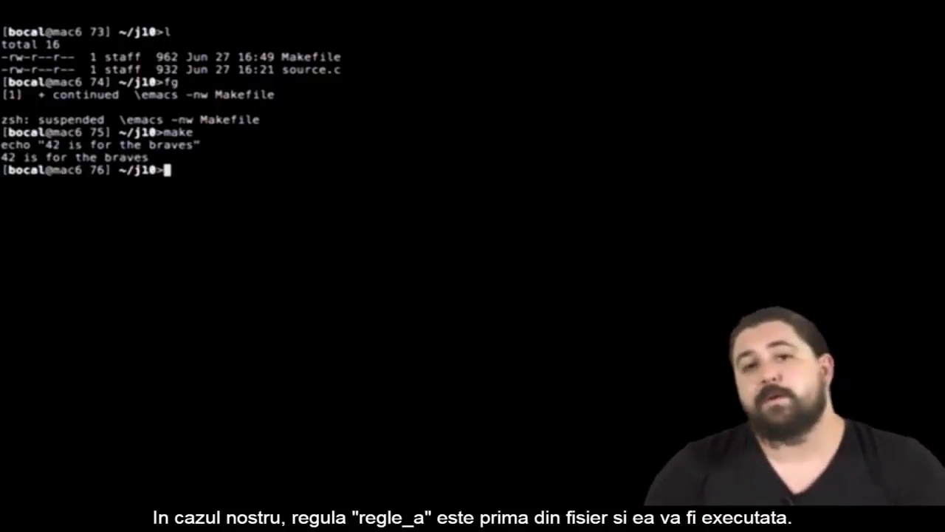